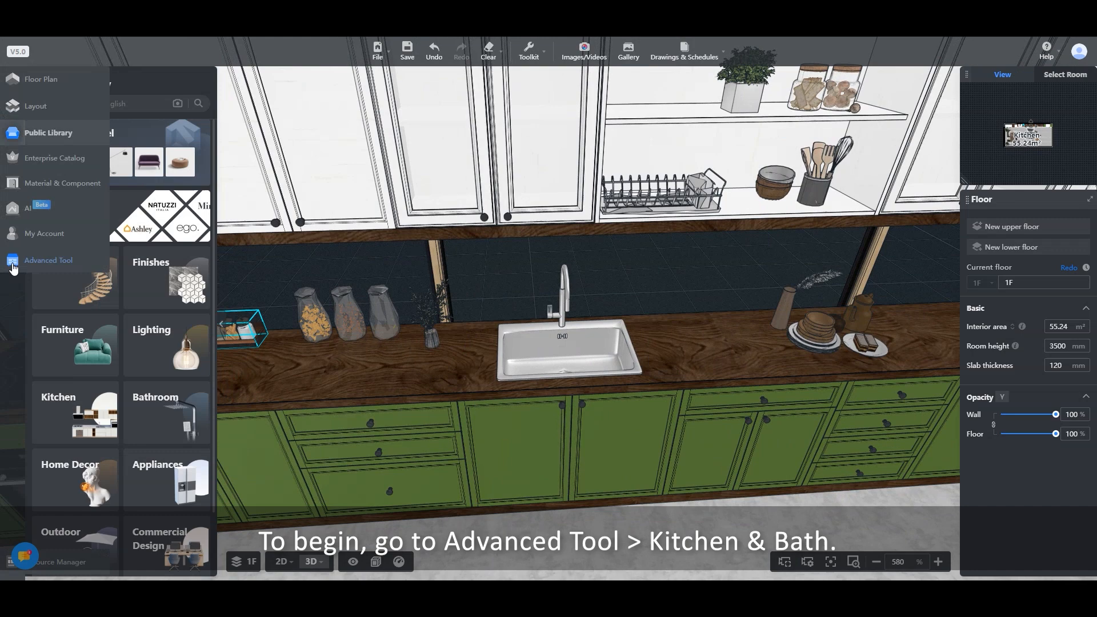
Enter Kitchen & Bath mode from Advanced Tool and list Public Catalog base cabinets
left_click(48, 260)
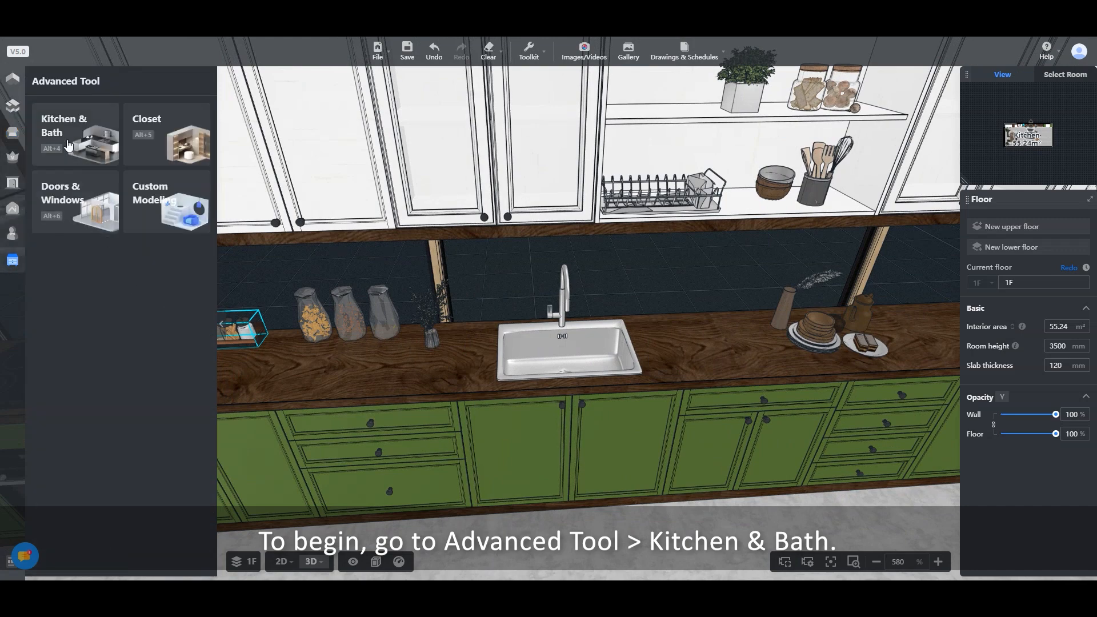
left_click(64, 131)
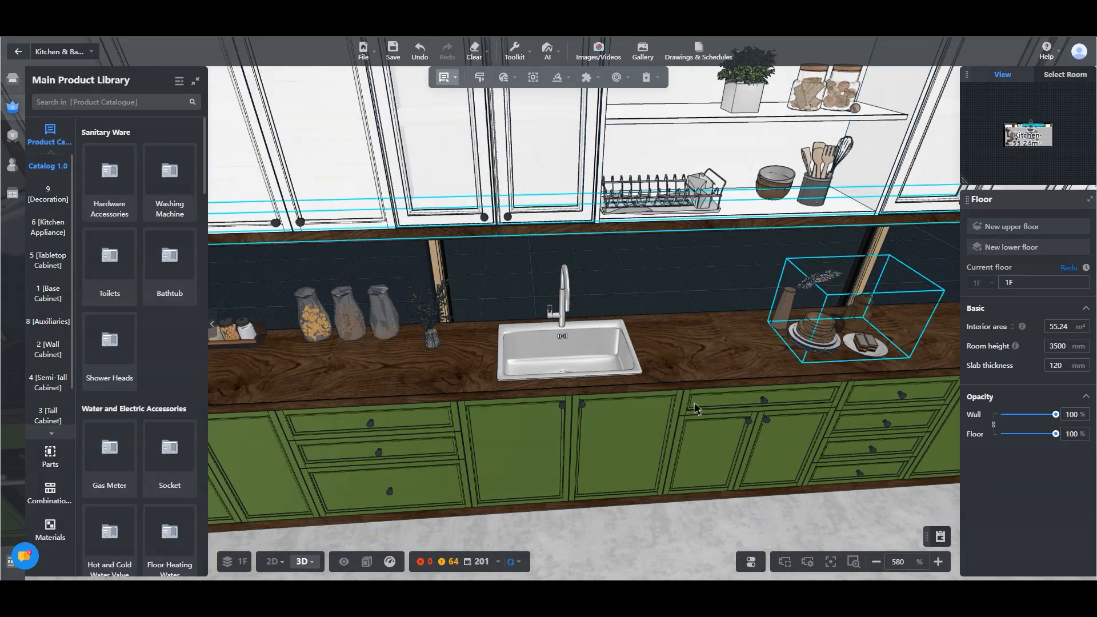
left_click(12, 80)
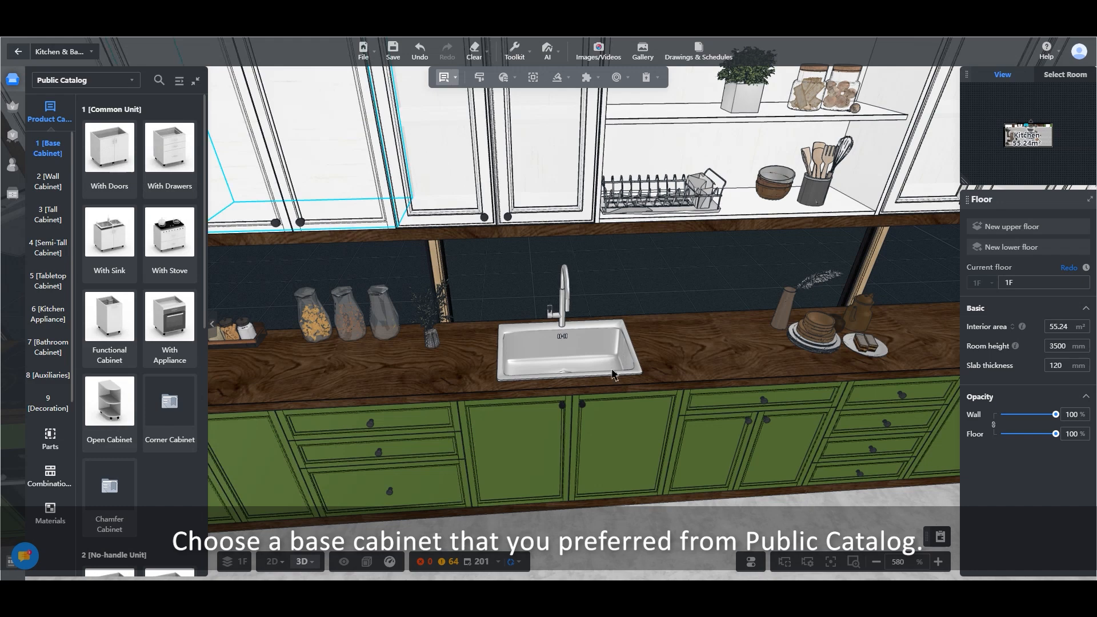
mouse_move(489, 313)
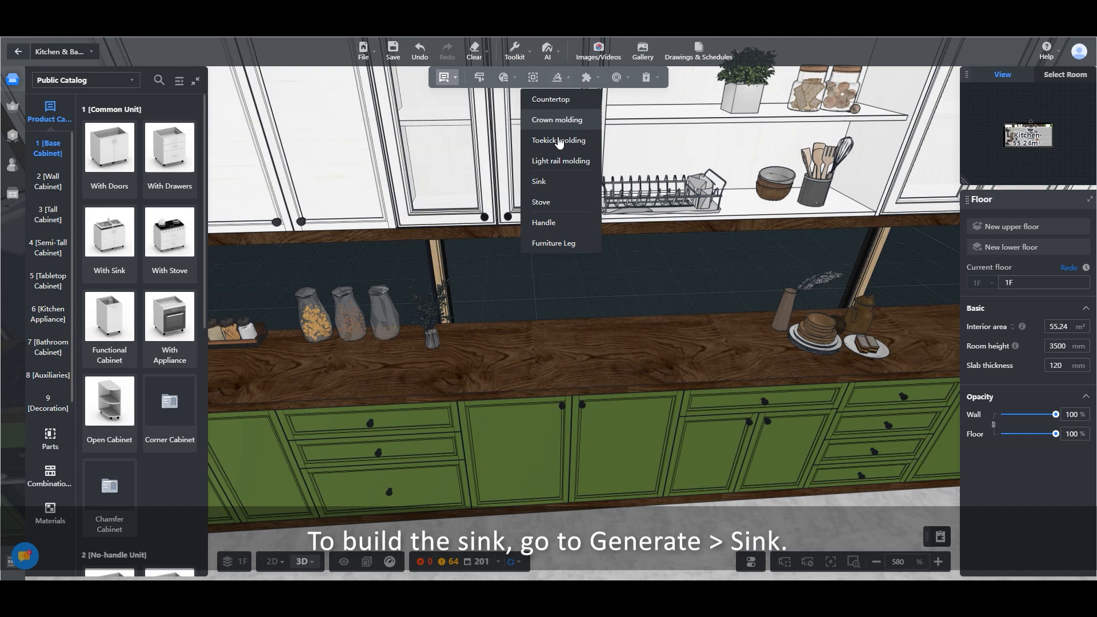
mouse_move(552, 185)
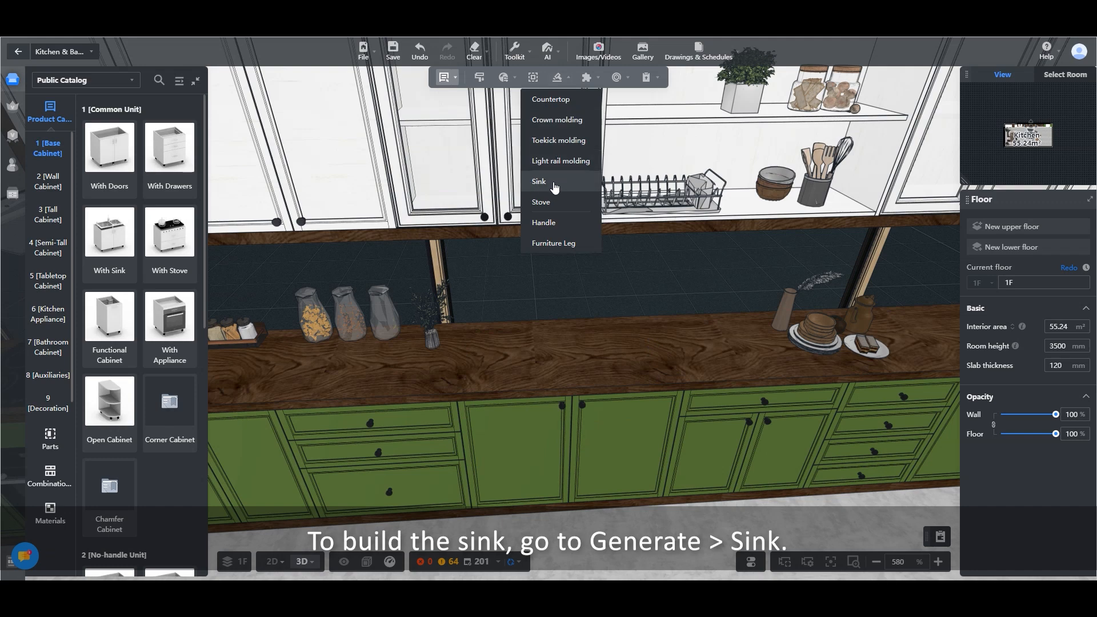
Start Generate > Sink, targeting the green base cabinet
left_click(538, 181)
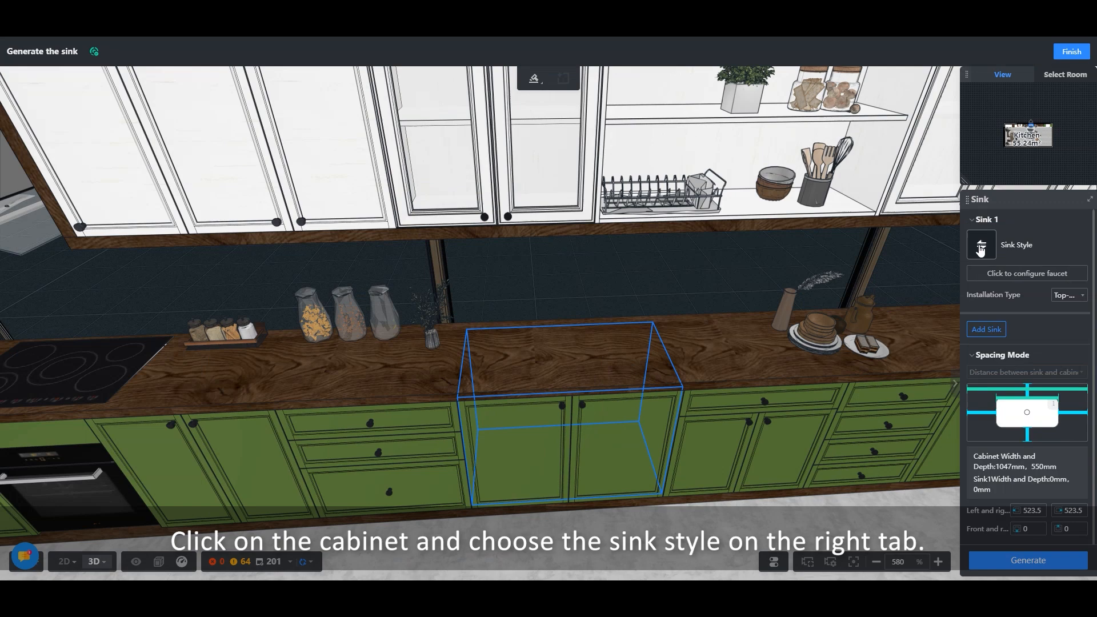
Assign the public Single Sink-02 style (685 × 460 mm) to the sink
left_click(980, 245)
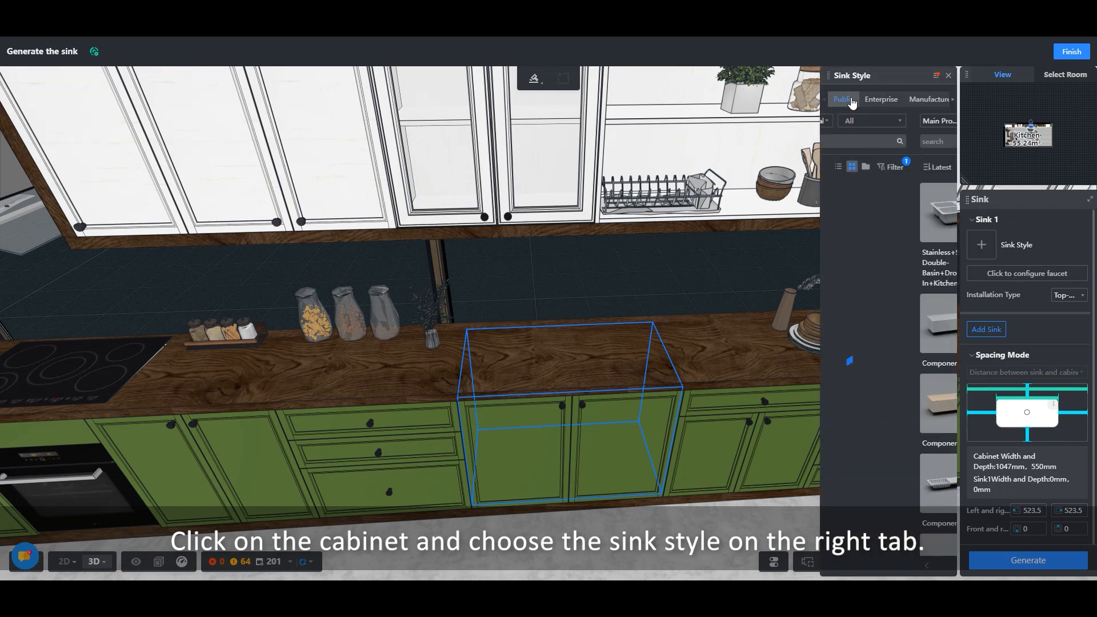
left_click(843, 99)
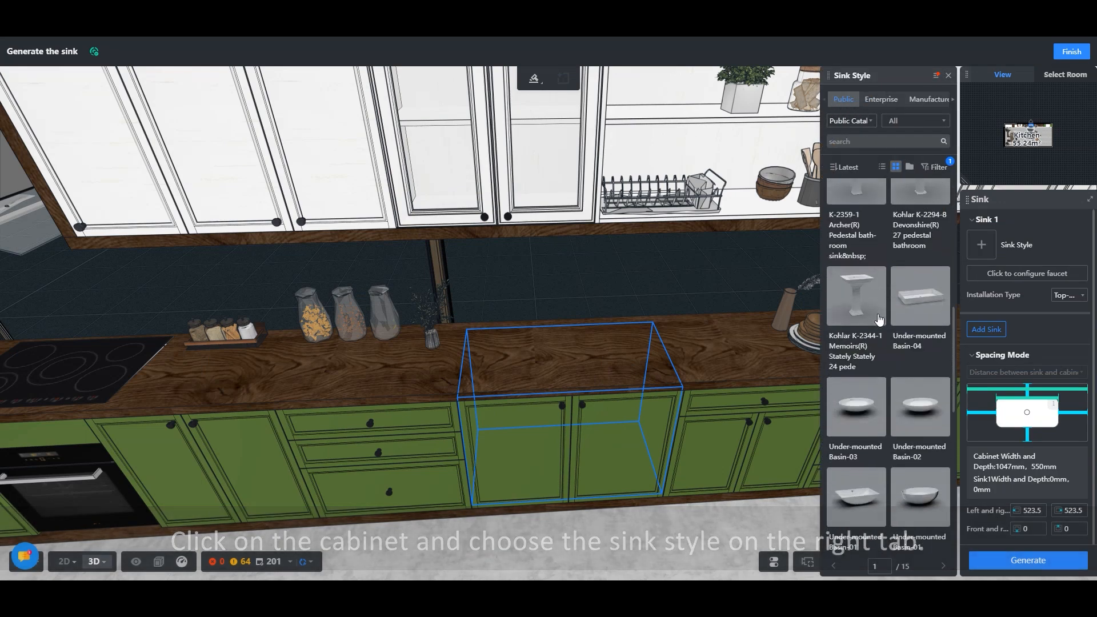
left_click(942, 566)
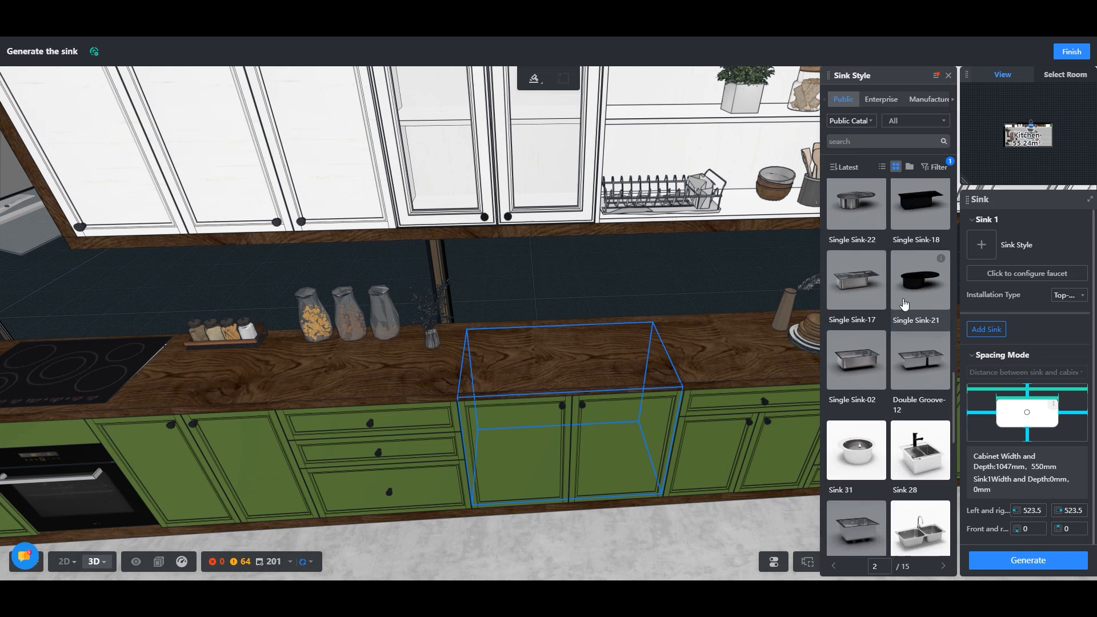
left_click(854, 359)
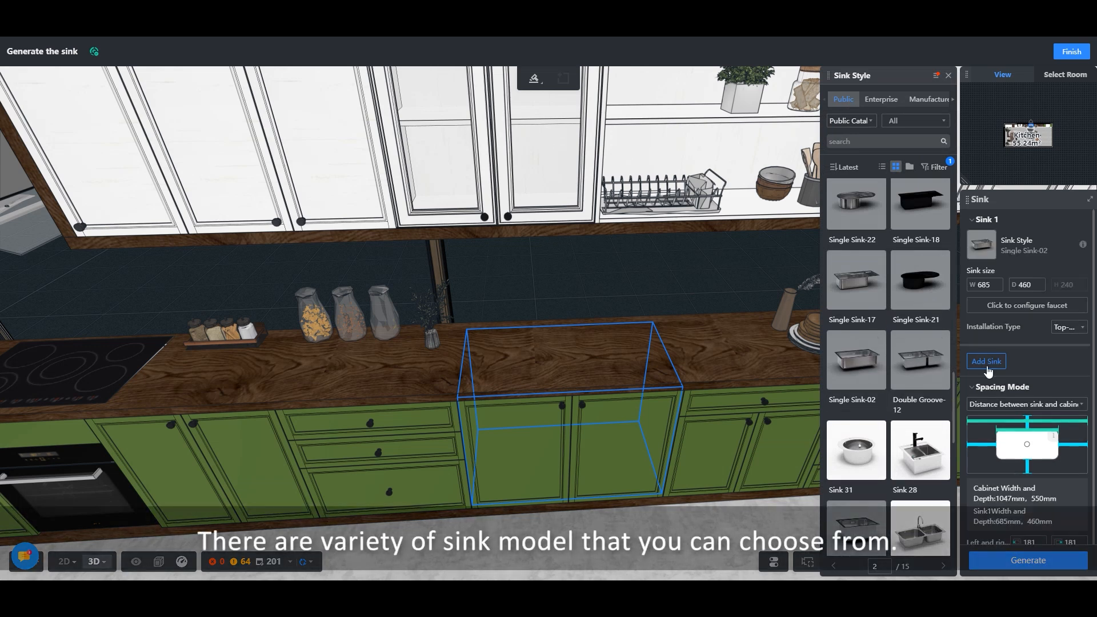
left_click(947, 75)
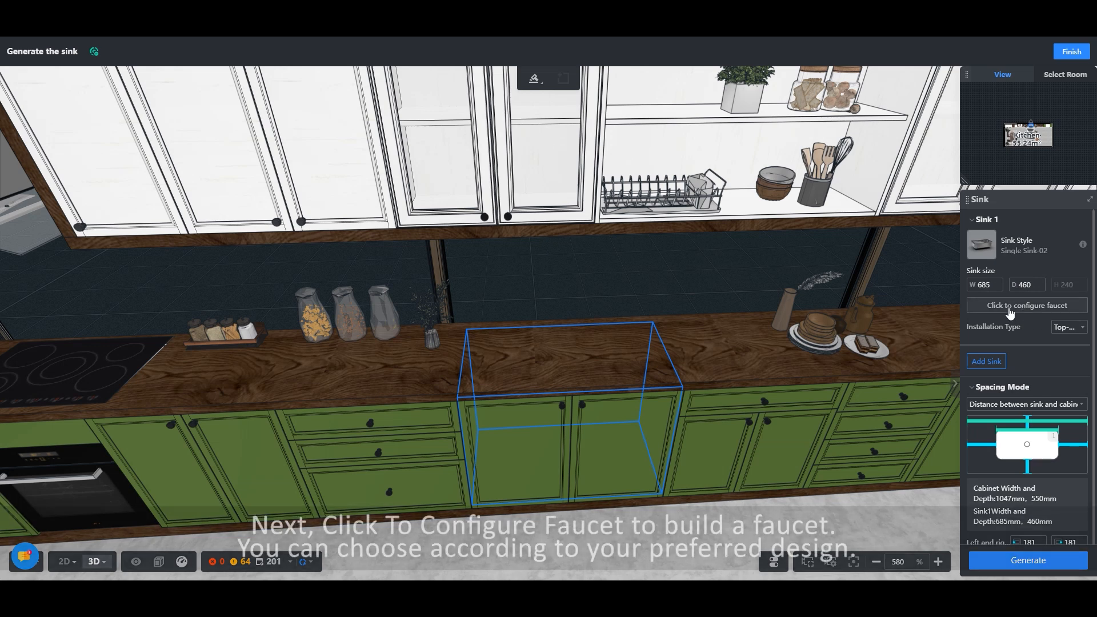
Choose public Faucet-87 as Sink 1's tap, using a mounting-hole mount
left_click(1025, 305)
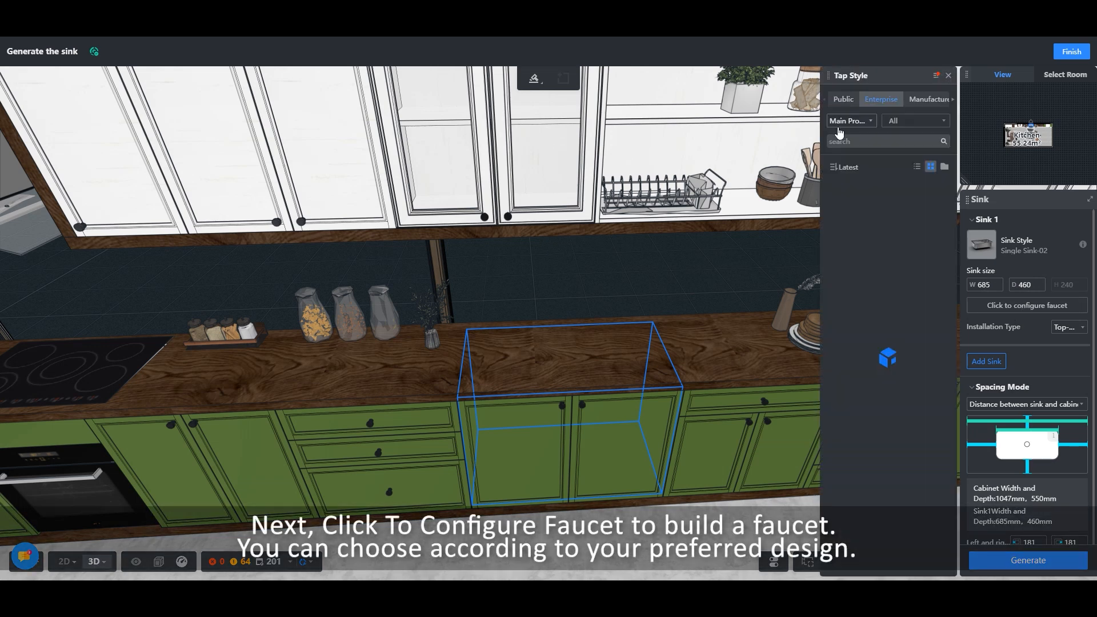
left_click(842, 99)
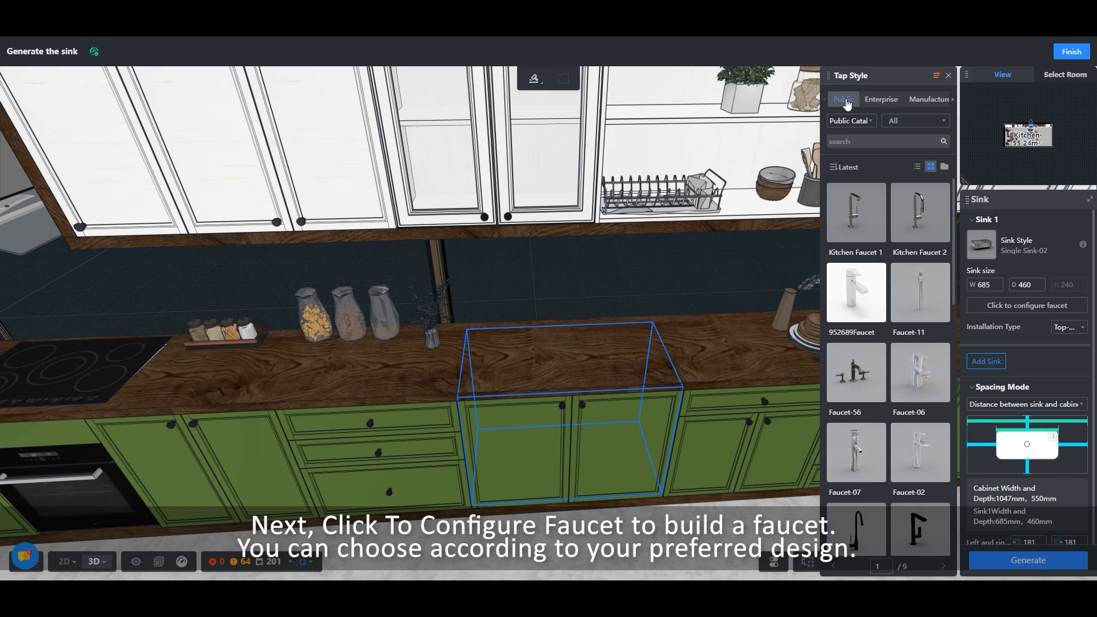
scroll("down", 3)
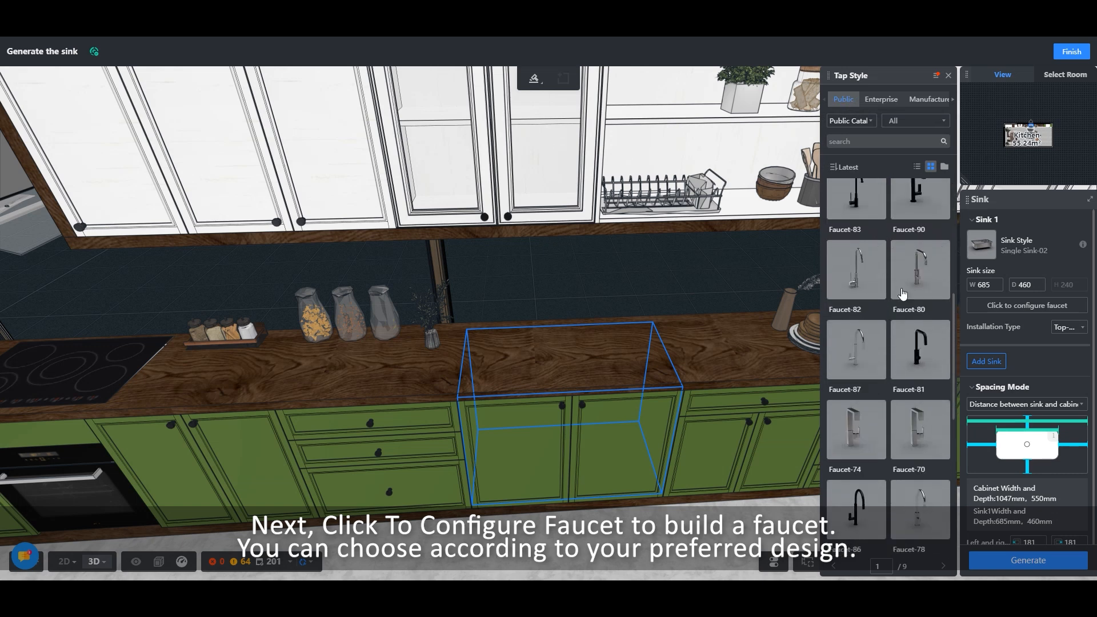
mouse_move(871, 362)
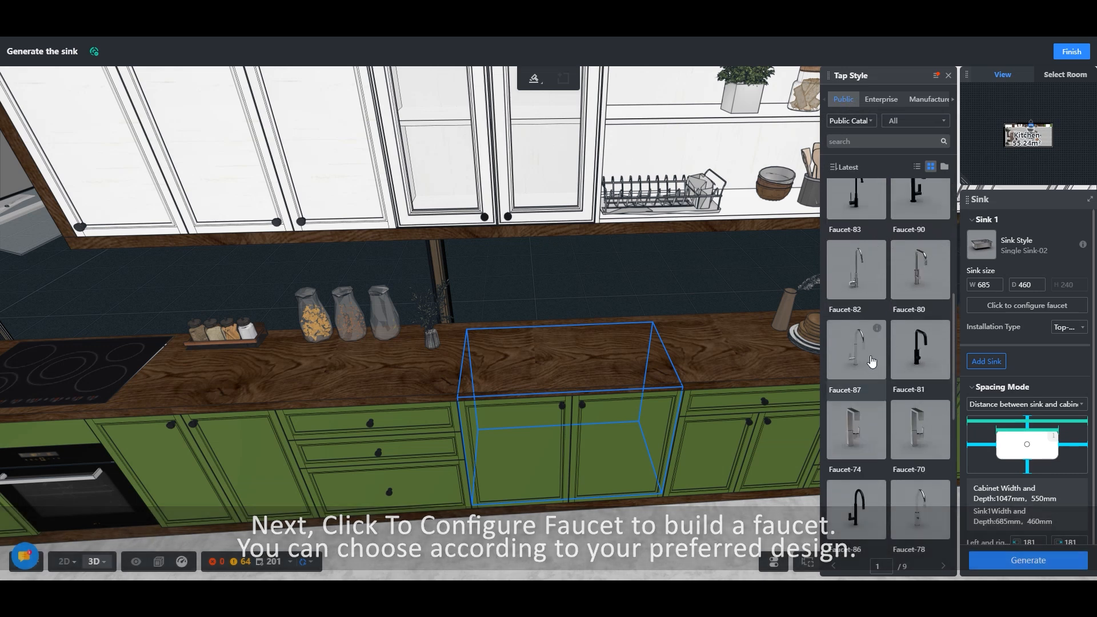
left_click(854, 350)
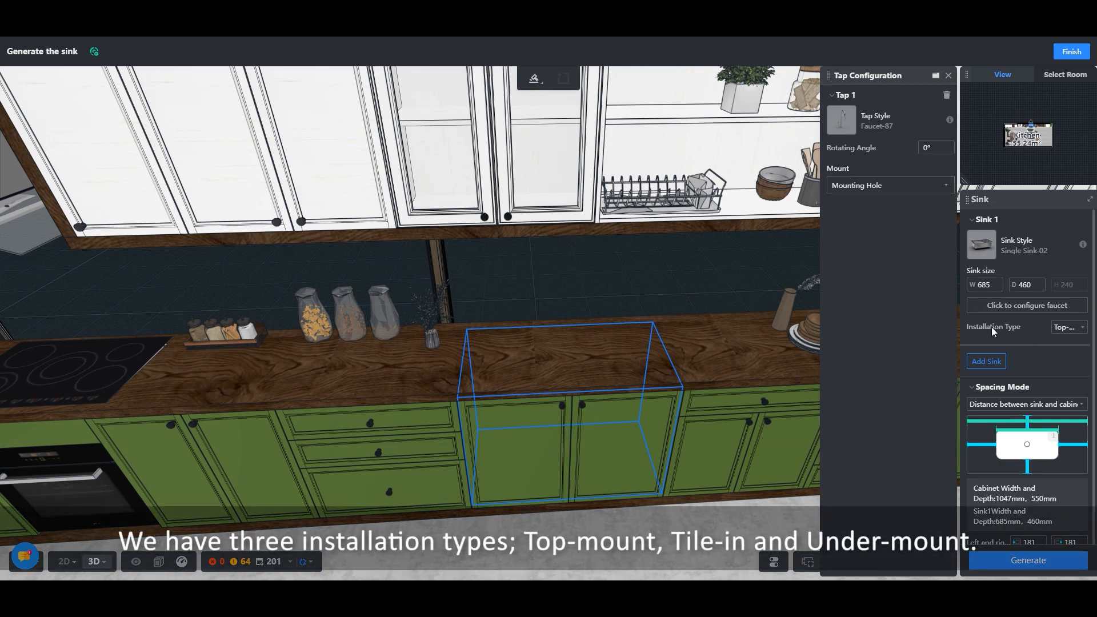
Keep Top-mount installation and generate the sink with Faucet-87 in the countertop
left_click(1066, 327)
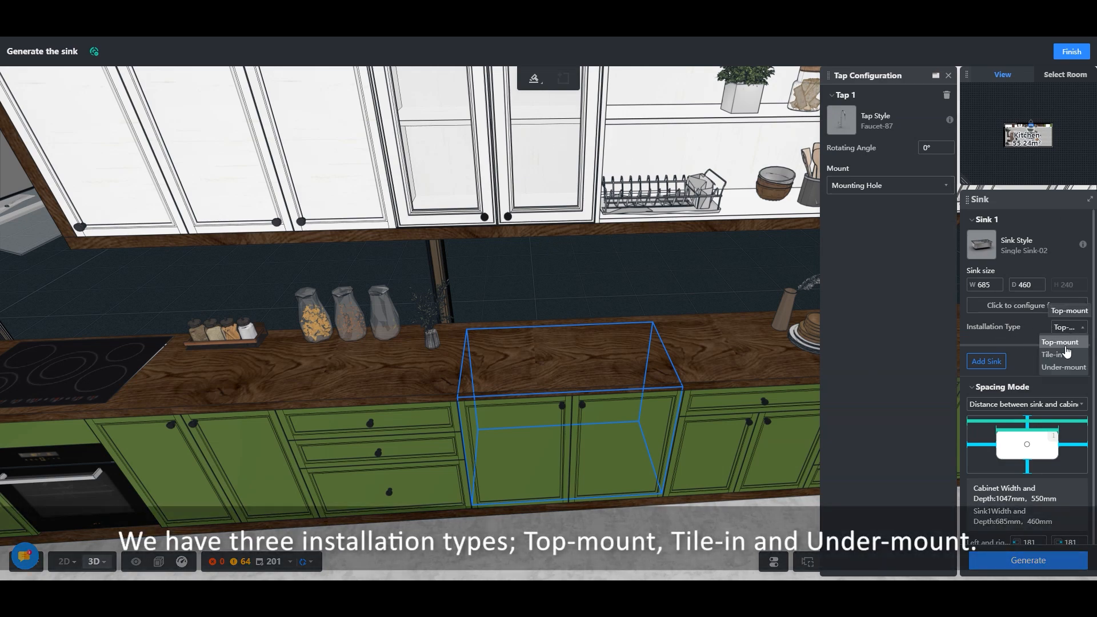
mouse_move(1062, 371)
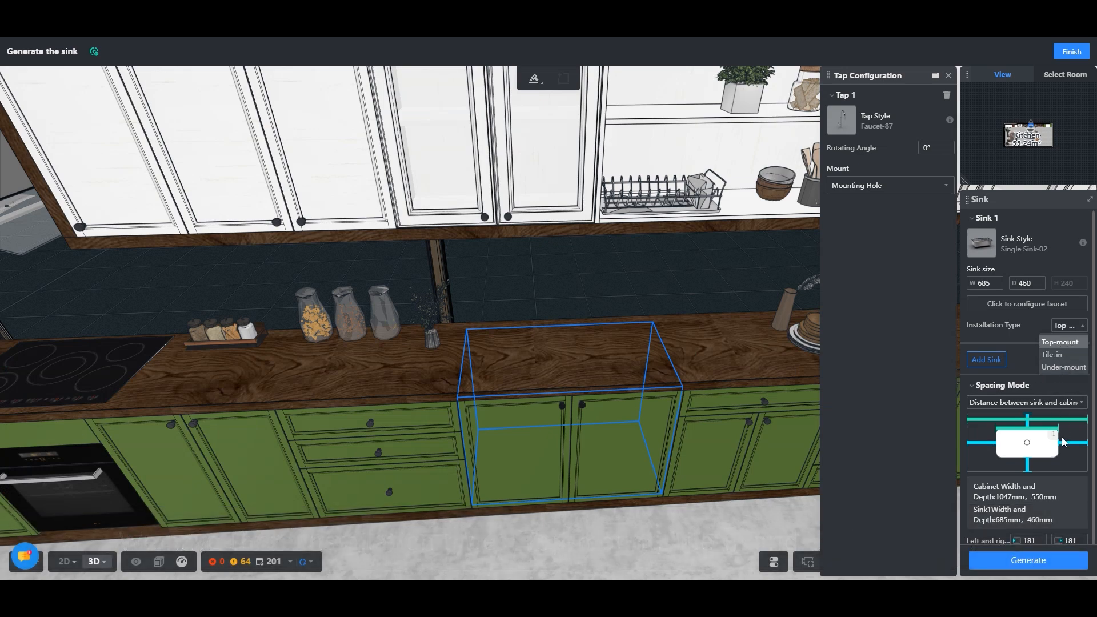
left_click(1060, 341)
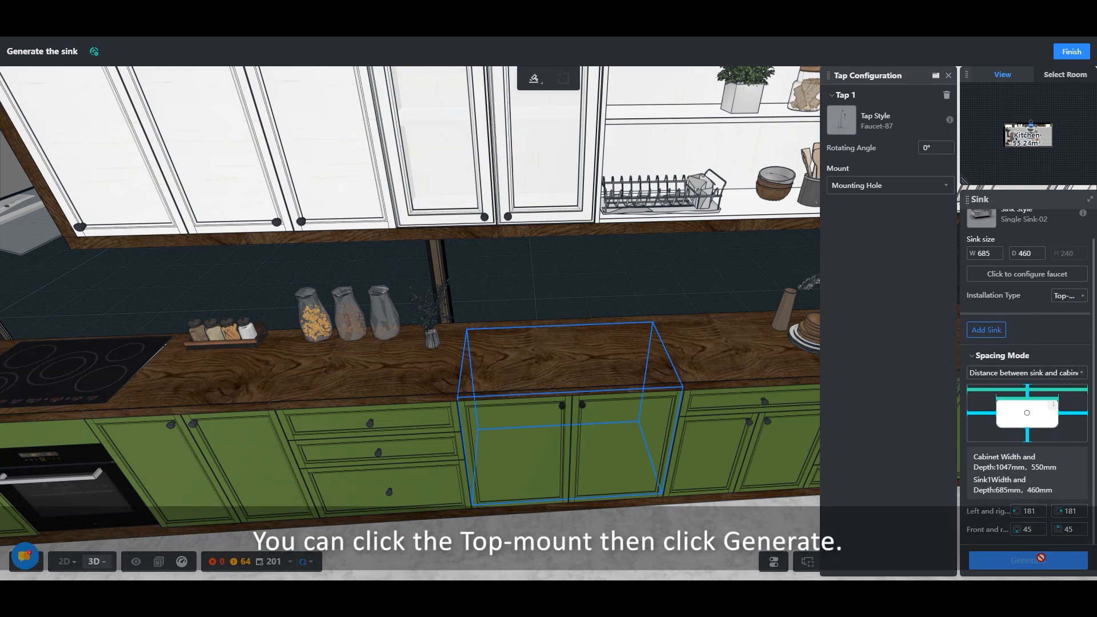
left_click(1026, 559)
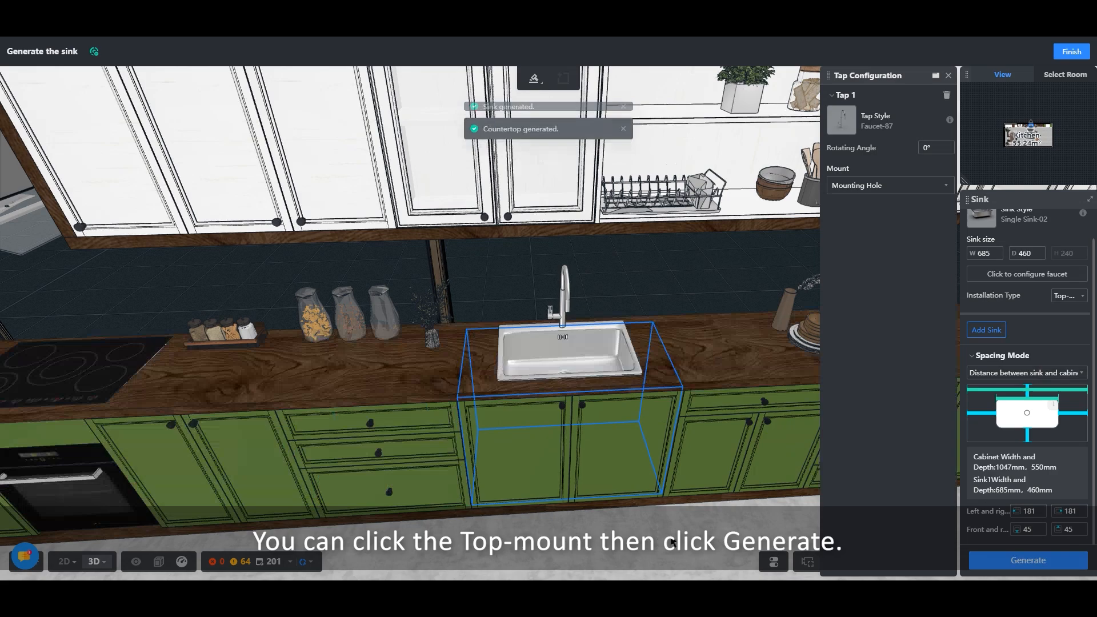
left_click(1026, 560)
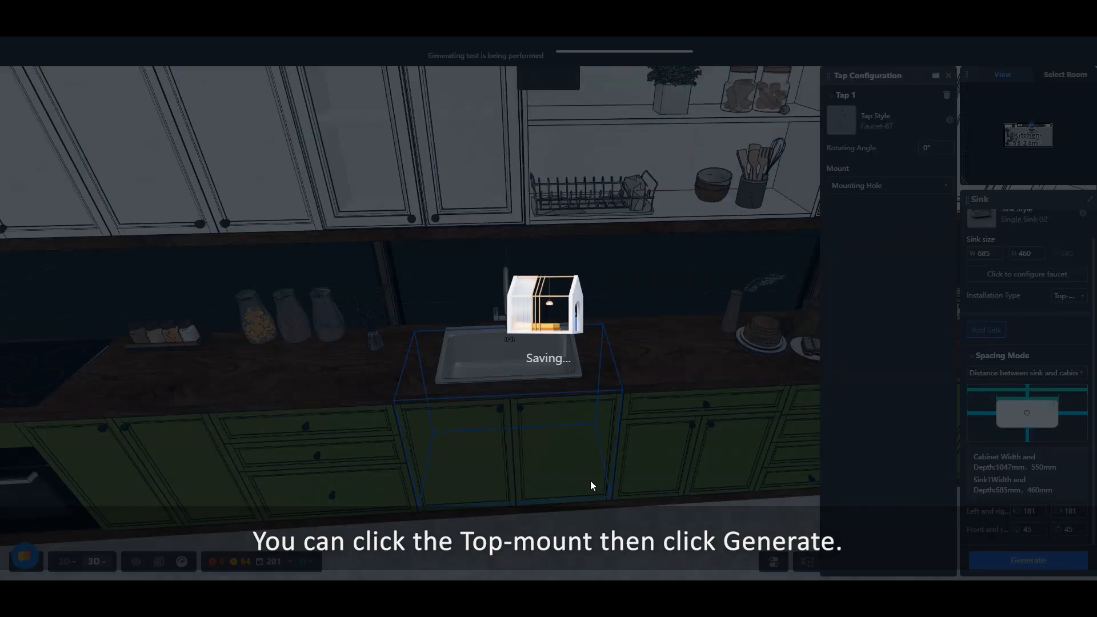
left_click(1027, 559)
type("480")
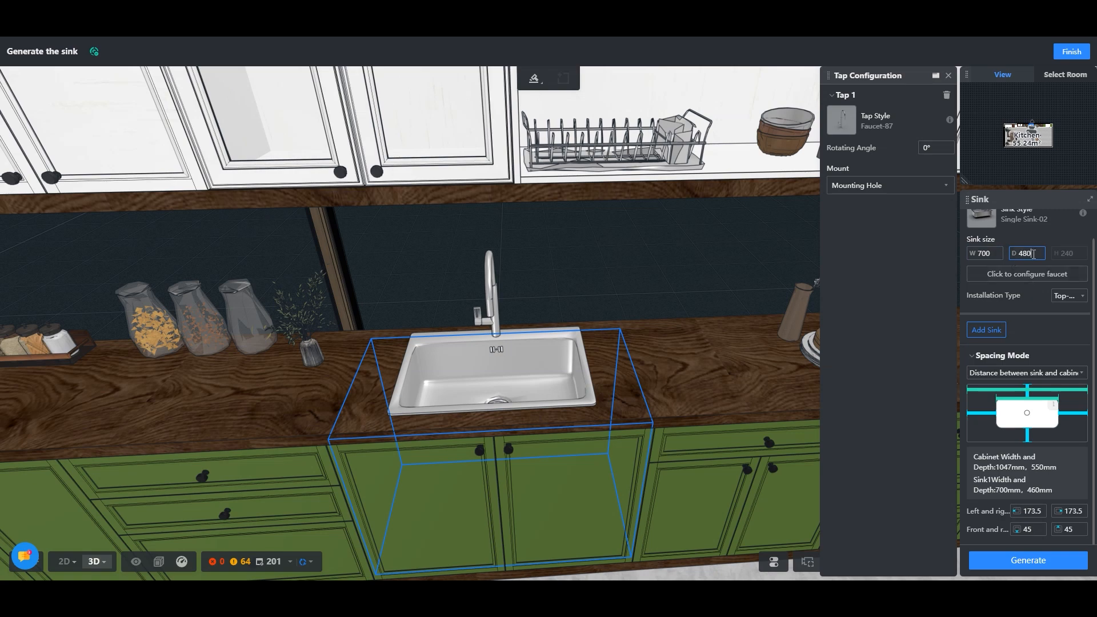
Regenerate the sink with width 700 mm and depth 480 mm
left_click(1026, 560)
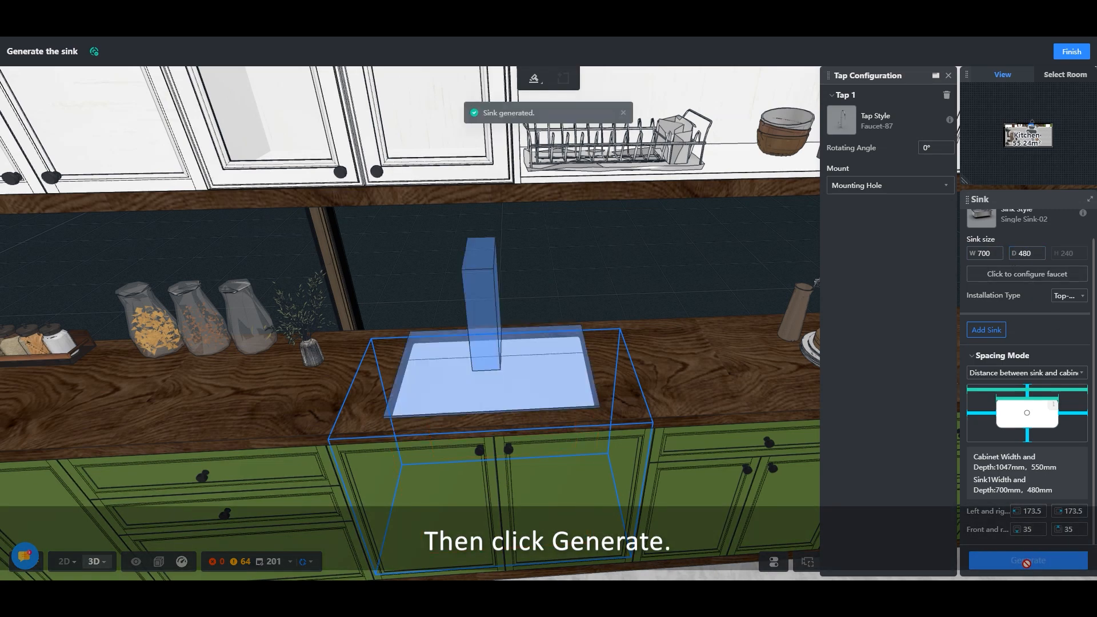
left_click(1026, 560)
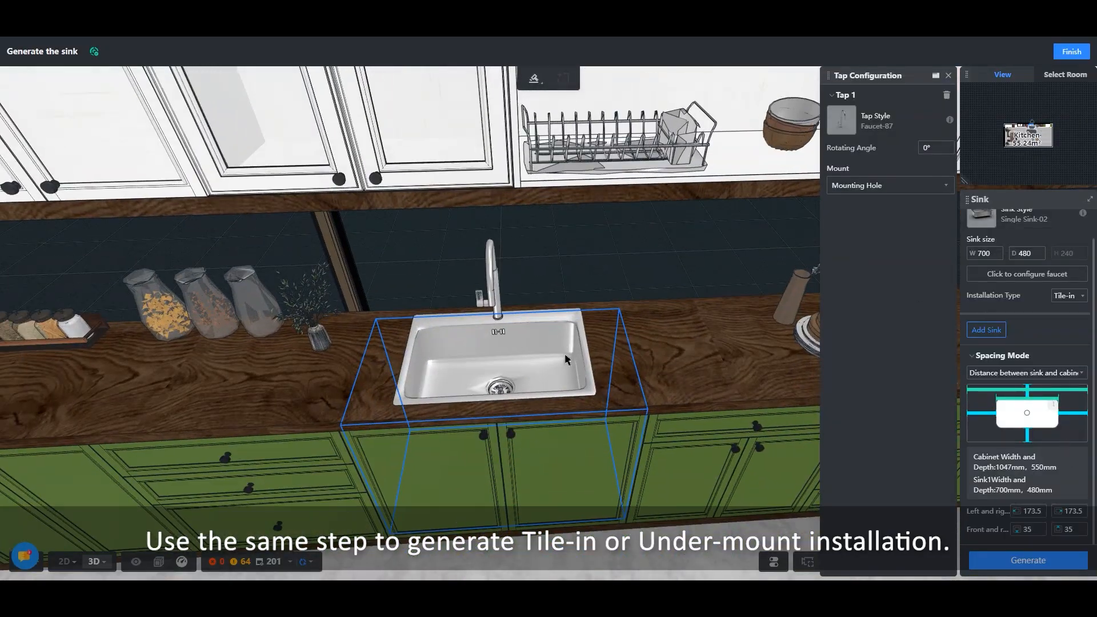
Generate a Tile-in preview of the sink, then revert to Top-mount
left_click(1026, 561)
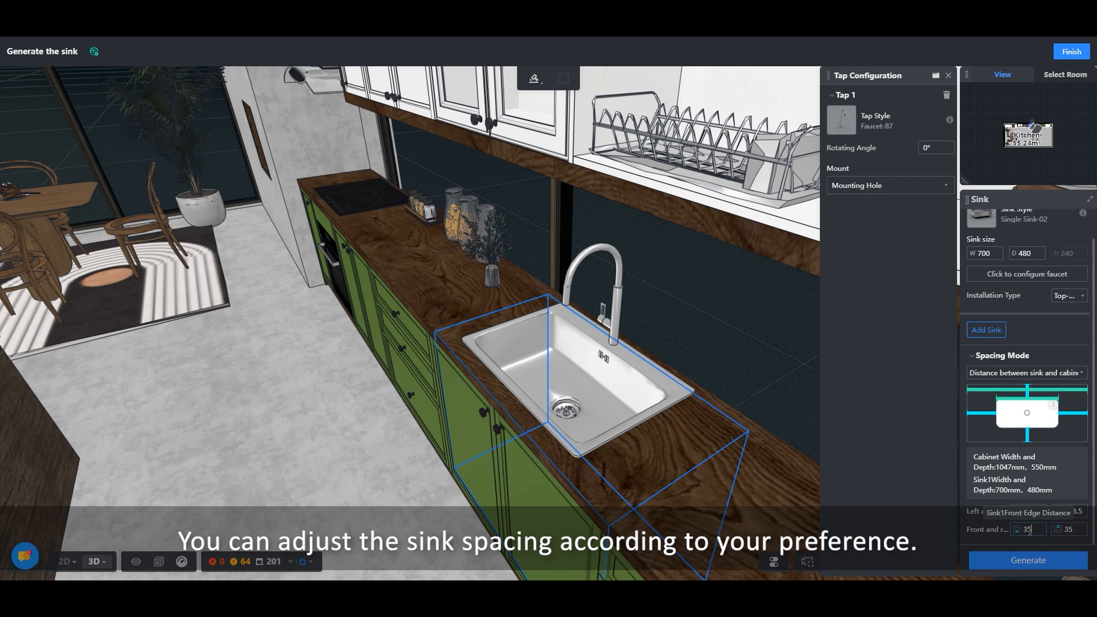
Regenerate the sink with 20 mm front and 50 mm rear spacing
left_click(1027, 559)
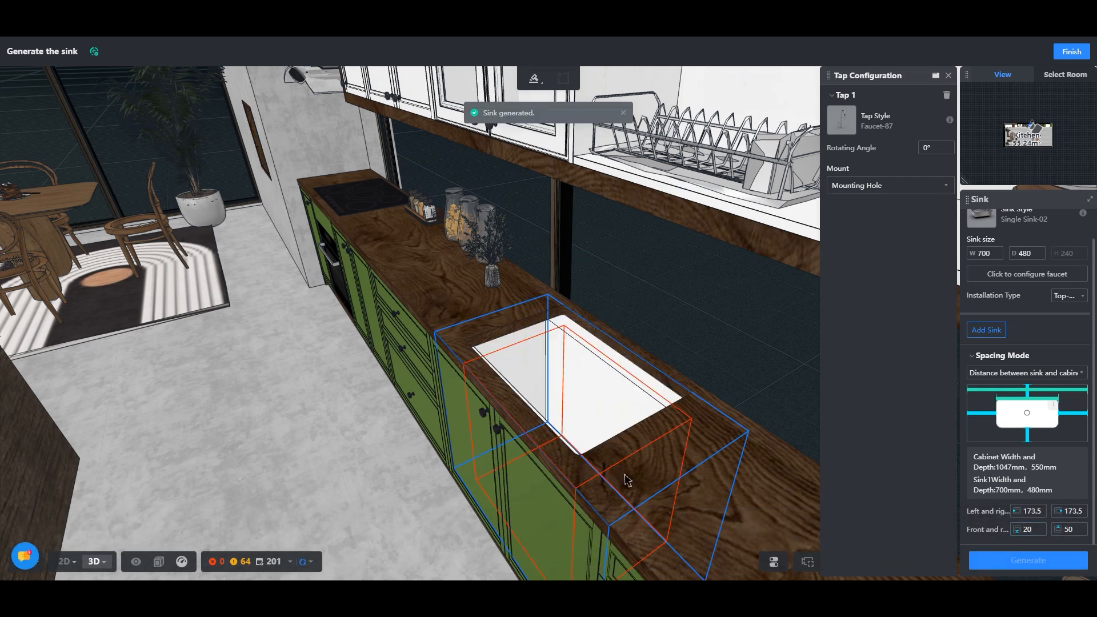
left_click(1026, 559)
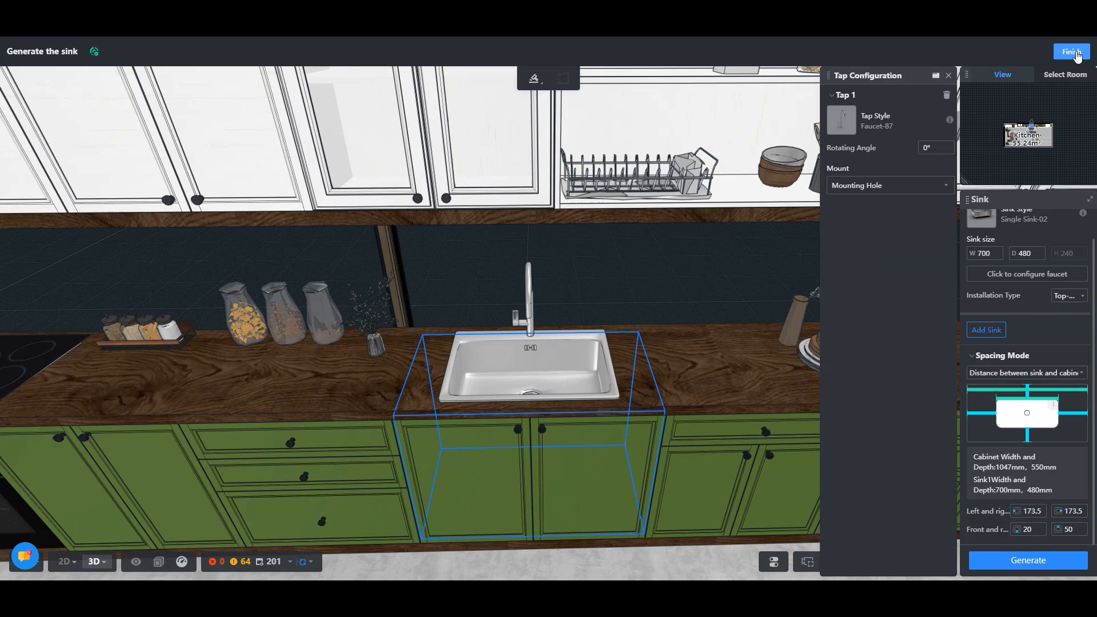
Finish sink generation and enter manual countertop creation on the sink run
left_click(1070, 52)
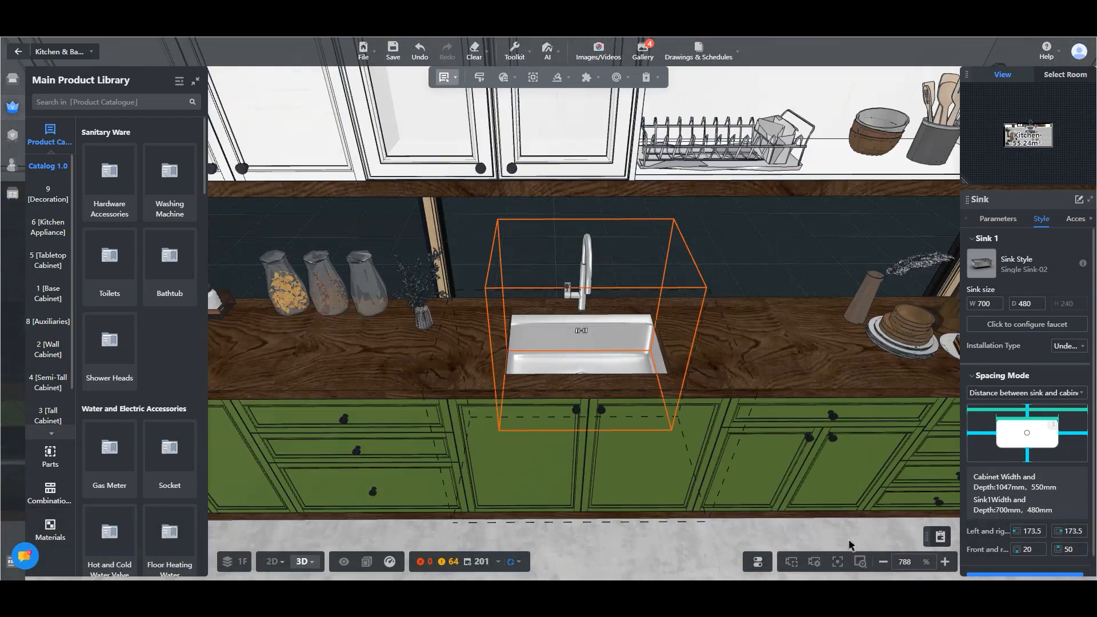
left_click(1067, 345)
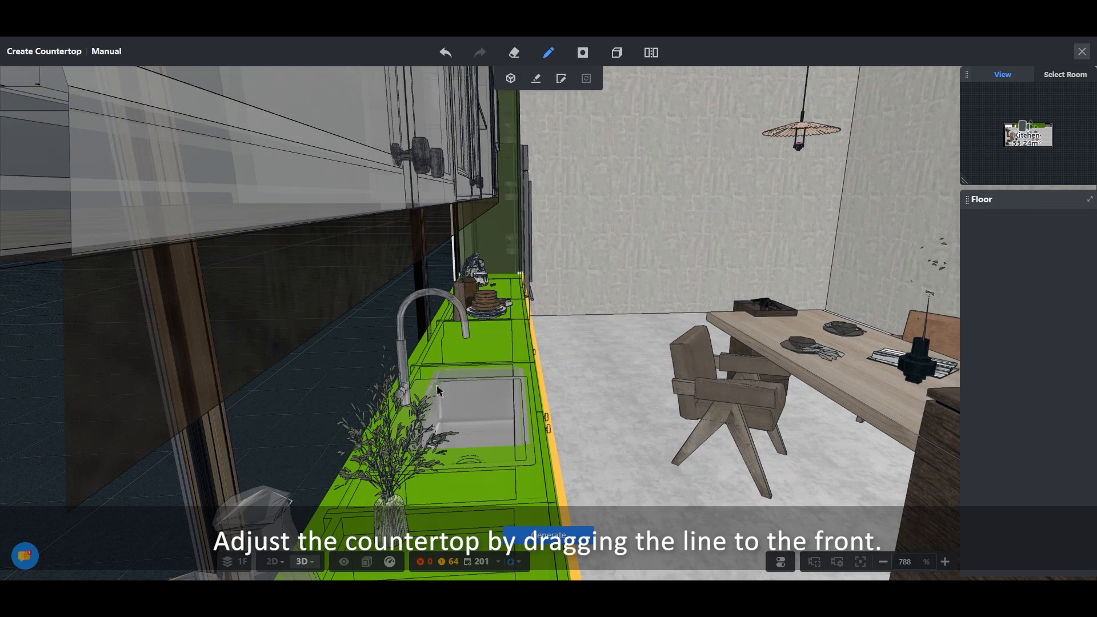
Select the countertop edge beside the sink to show its straight-edge settings
left_click(433, 392)
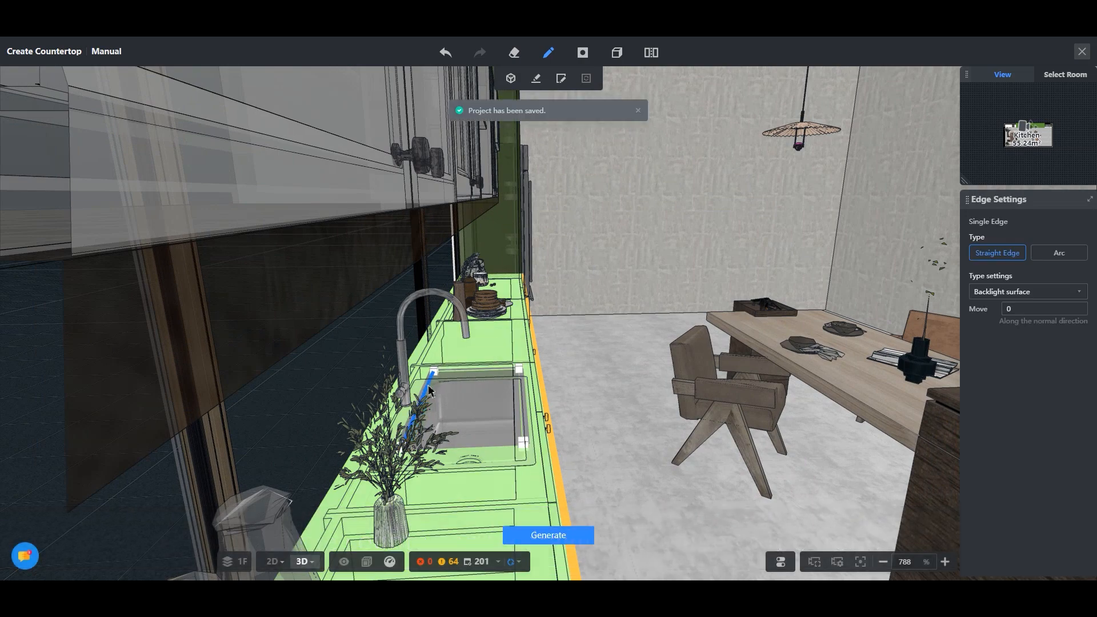